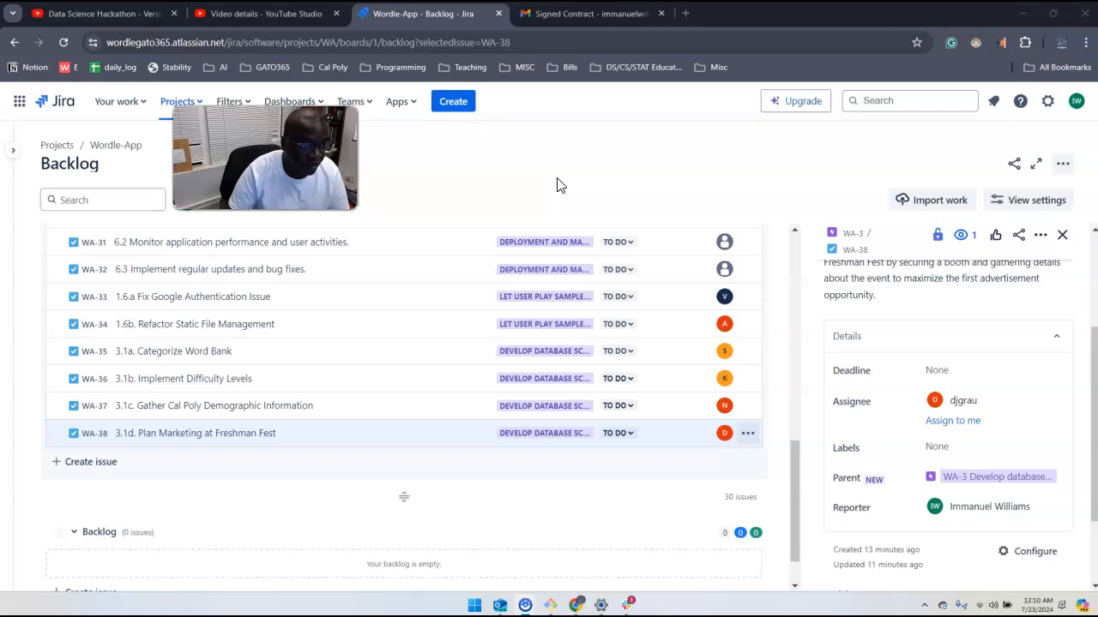
{"action": "mouse_move", "coordinate": [548, 192]}
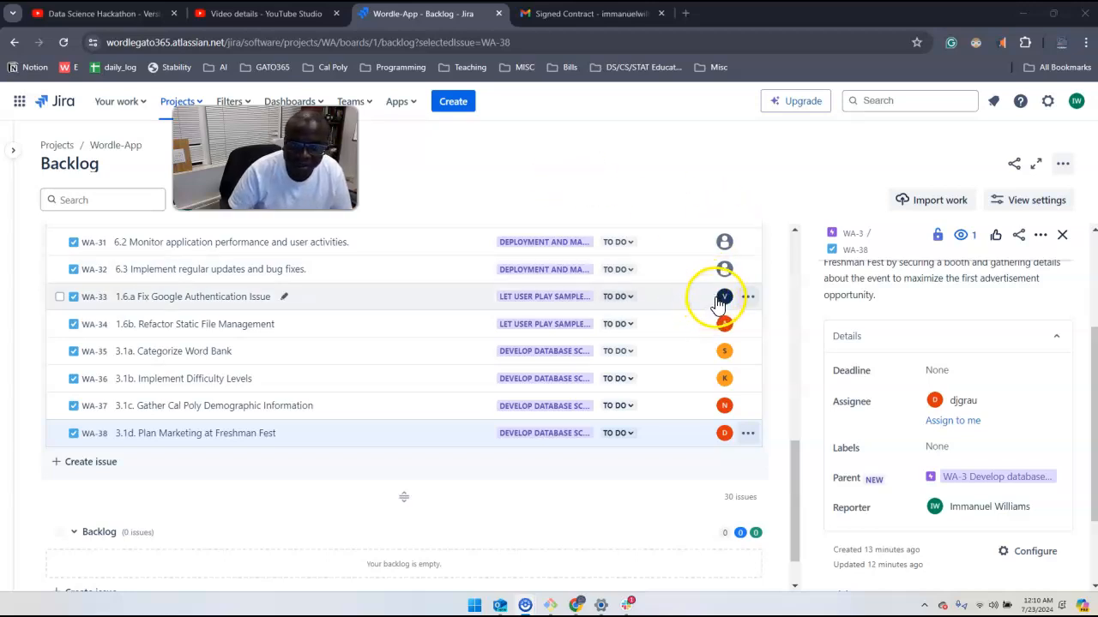
{"action": "mouse_move", "coordinate": [723, 295]}
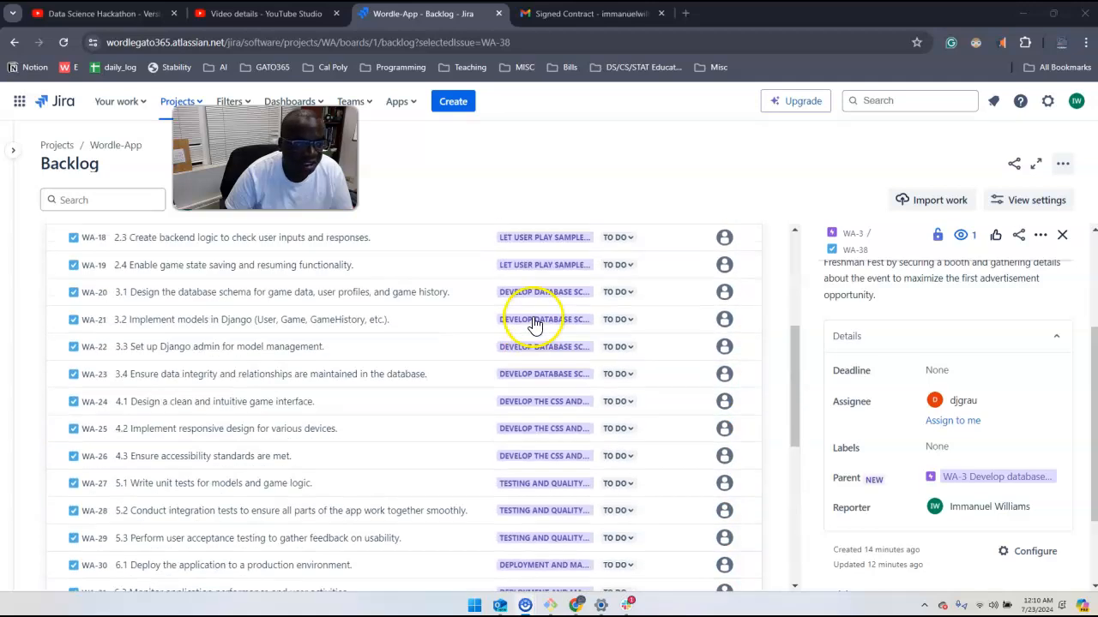
{"action": "scroll", "scroll_direction": "down", "scroll_amount": 3}
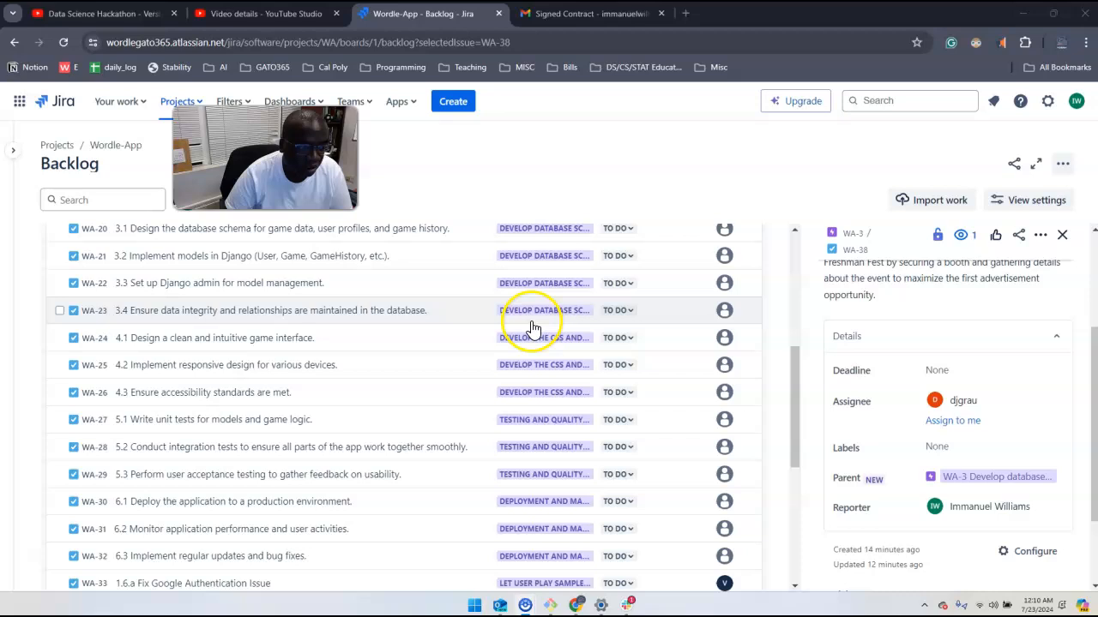
{"action": "scroll", "scroll_direction": "down", "scroll_amount": 3}
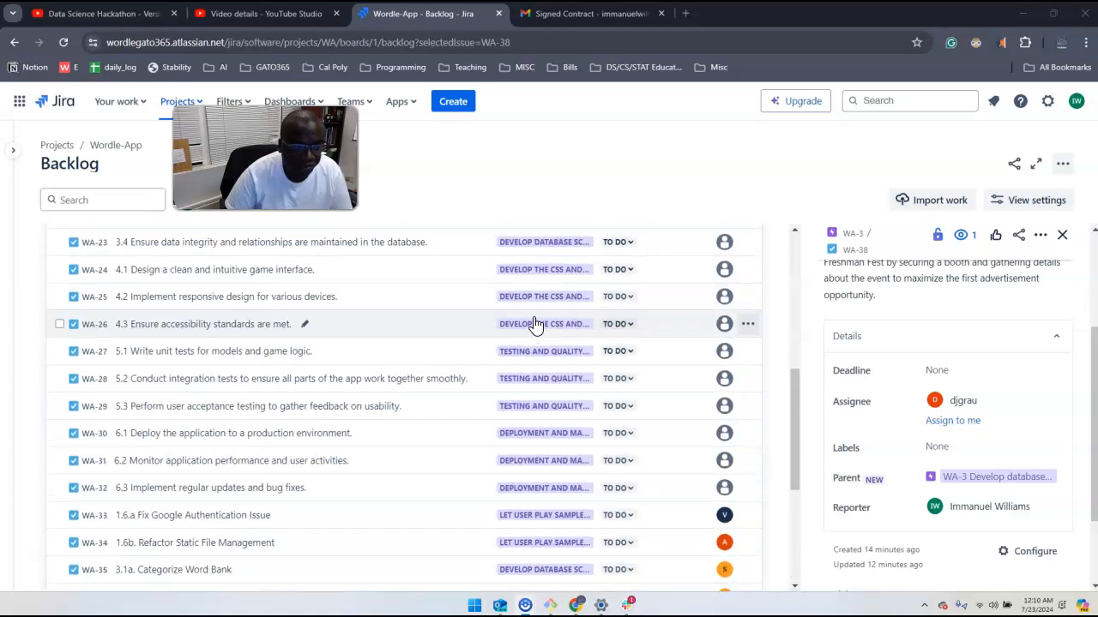
{"action": "scroll", "scroll_direction": "down", "scroll_amount": 3}
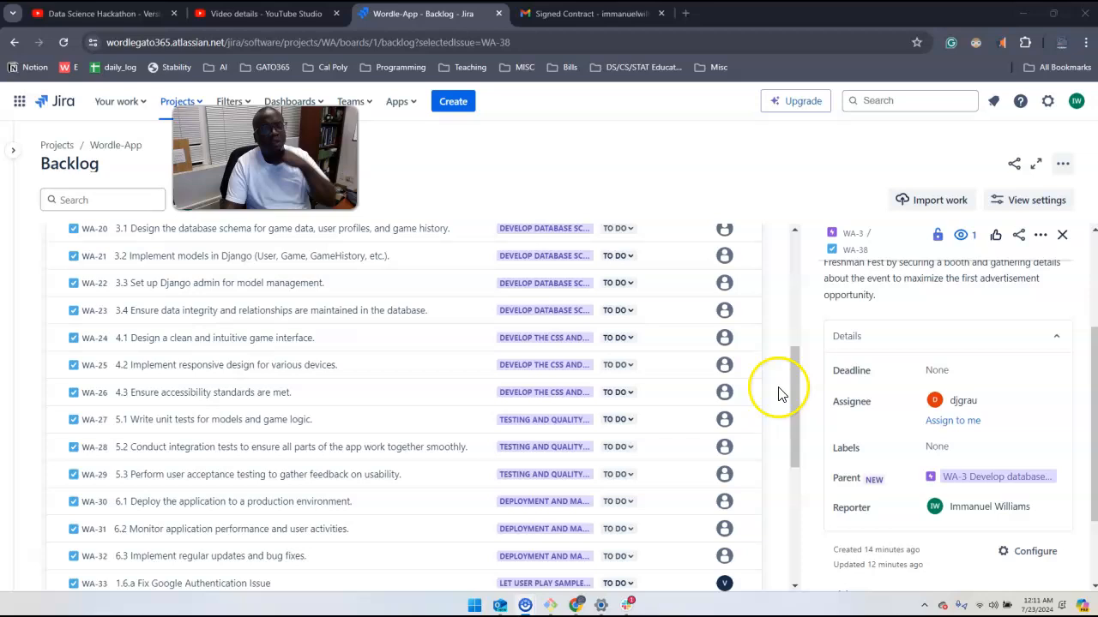
{"action": "mouse_move", "coordinate": [776, 390]}
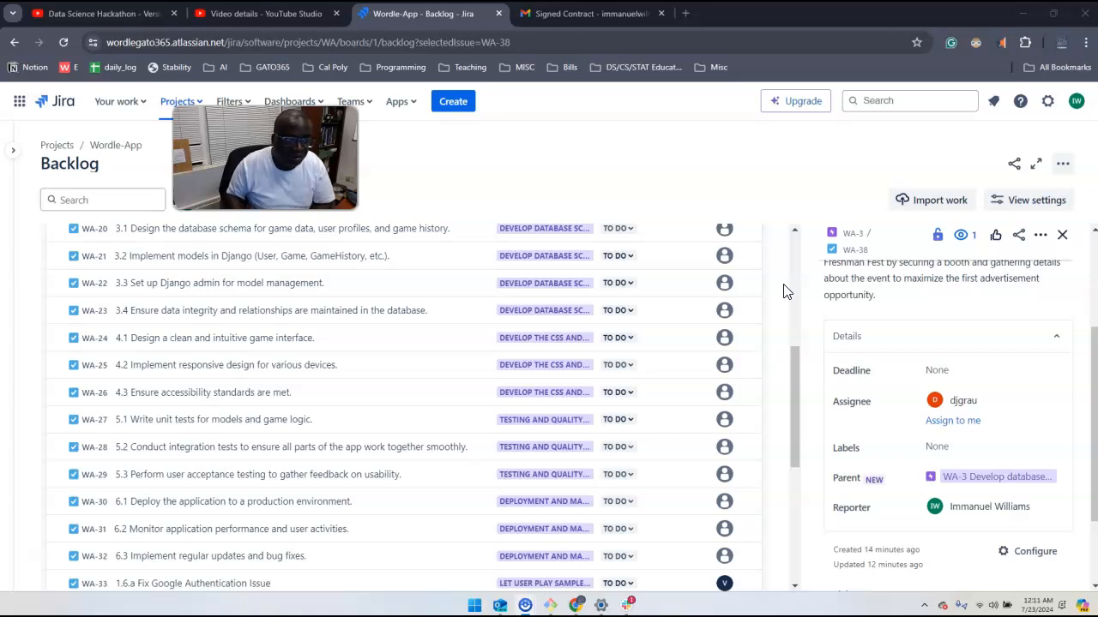
Step: Scroll the Wordle-App backlog to the Board list showing WA-9–WA-13 Done and WA-14 In Progress
{"action": "scroll", "scroll_direction": "down", "scroll_amount": 3}
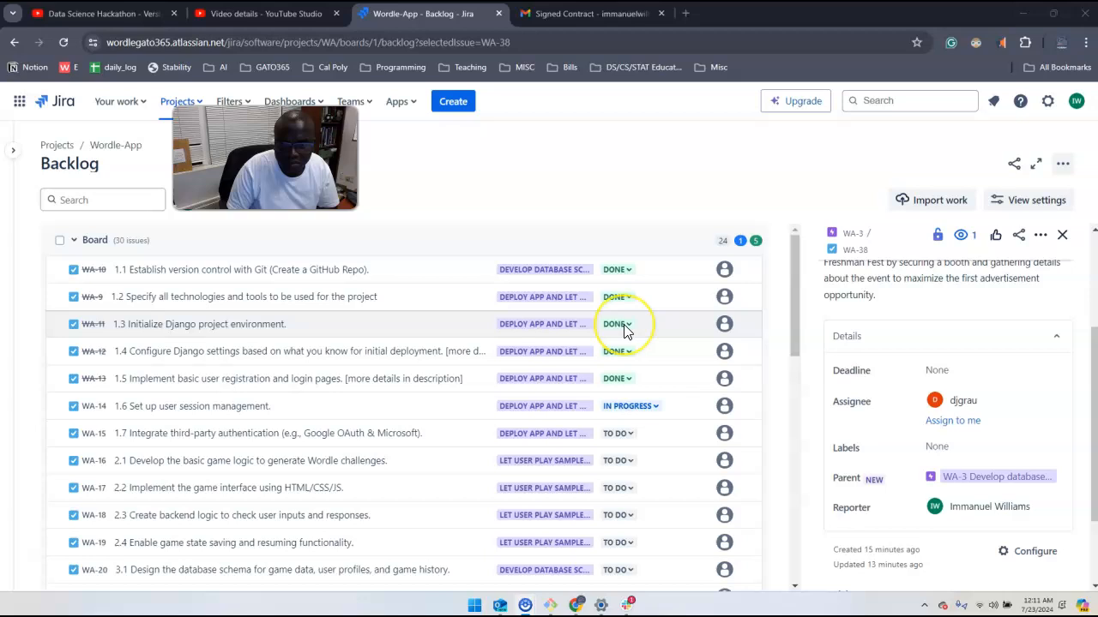
{"action": "left_click", "coordinate": [73, 323]}
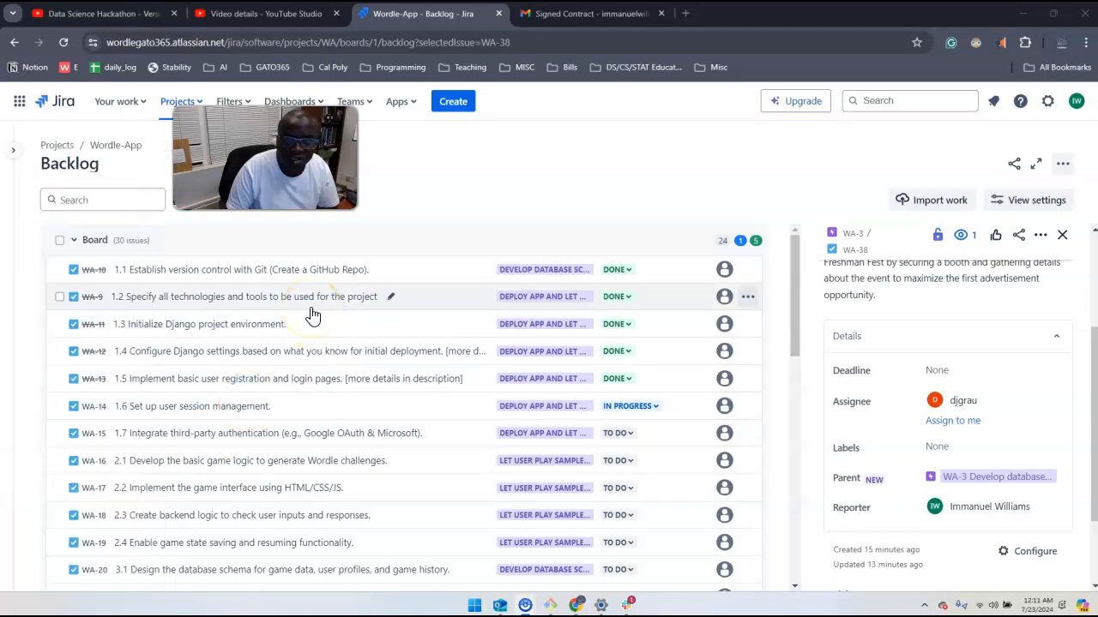
{"action": "mouse_move", "coordinate": [462, 67]}
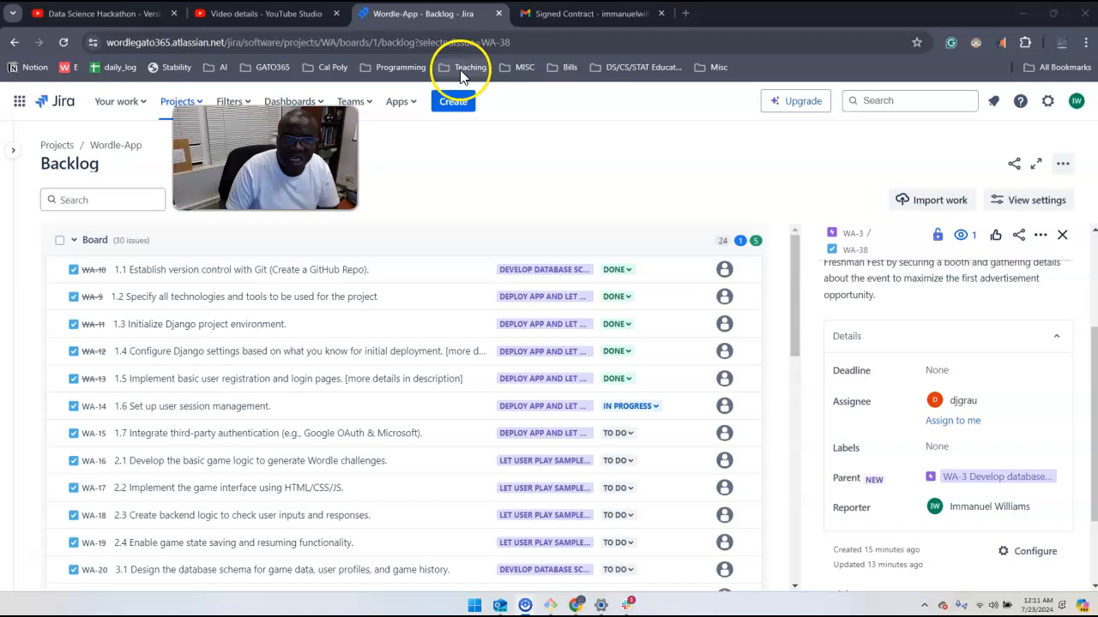